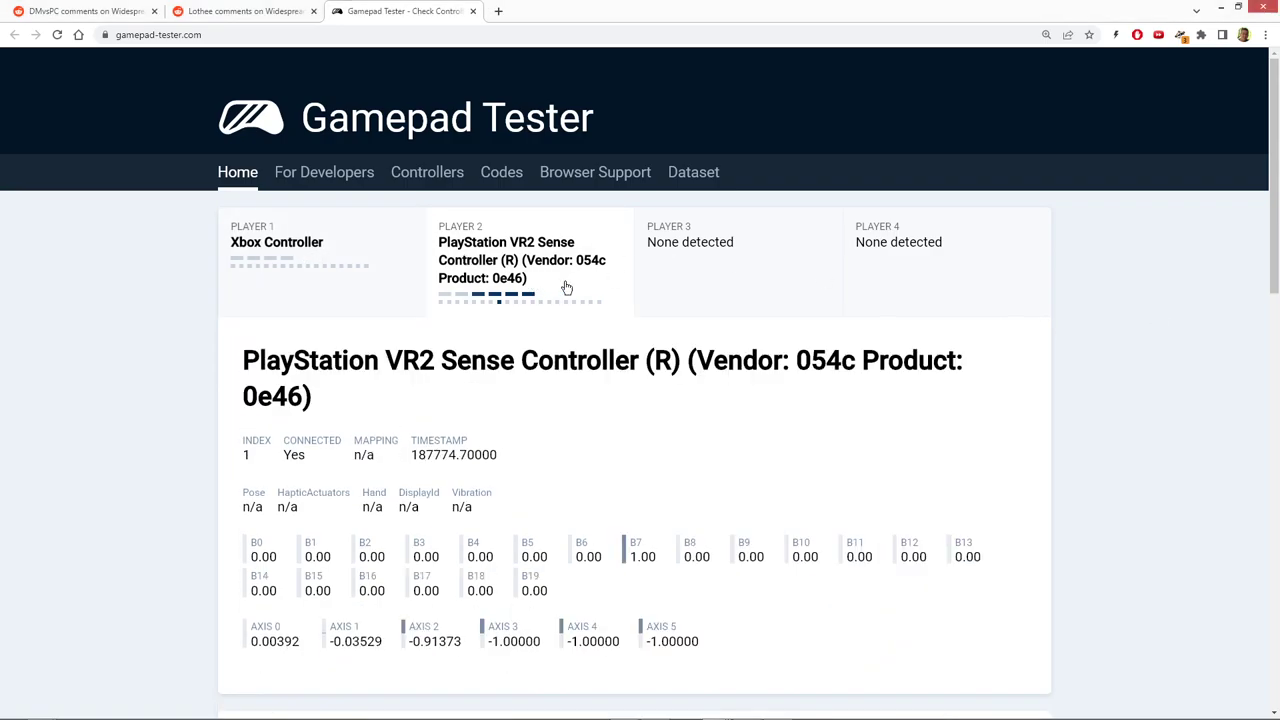
mouse_move(604, 544)
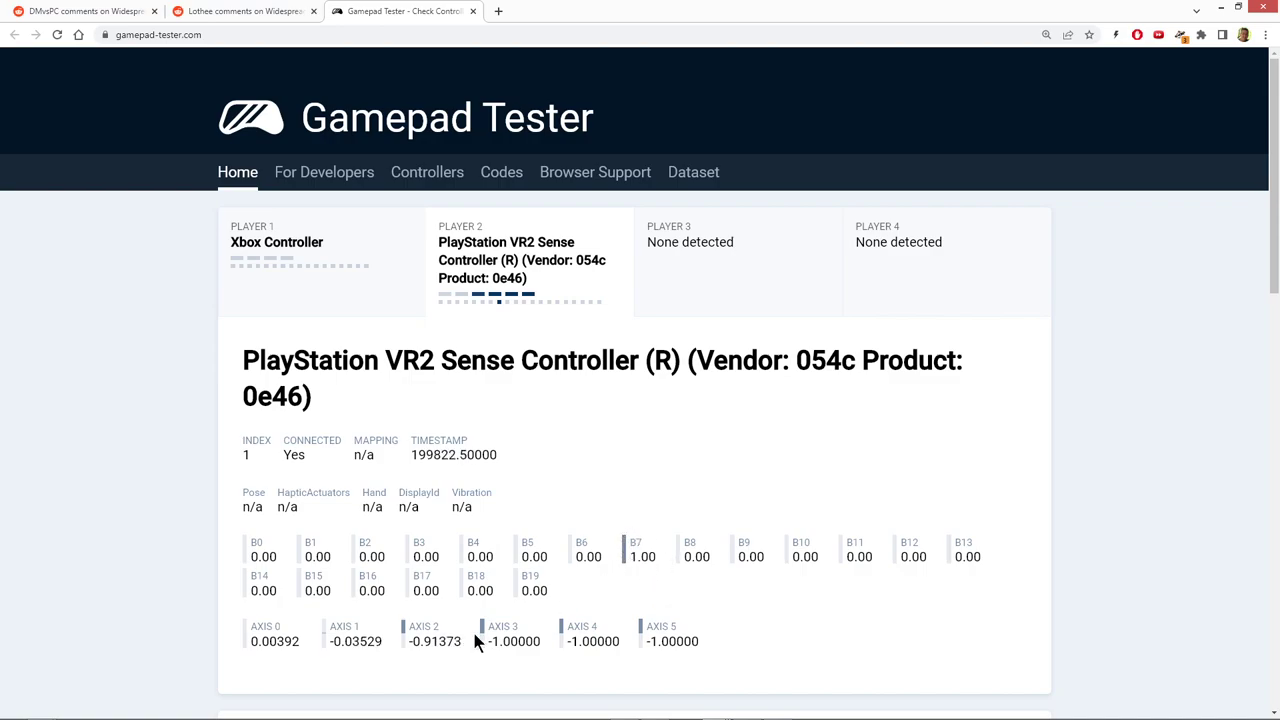
mouse_move(444, 624)
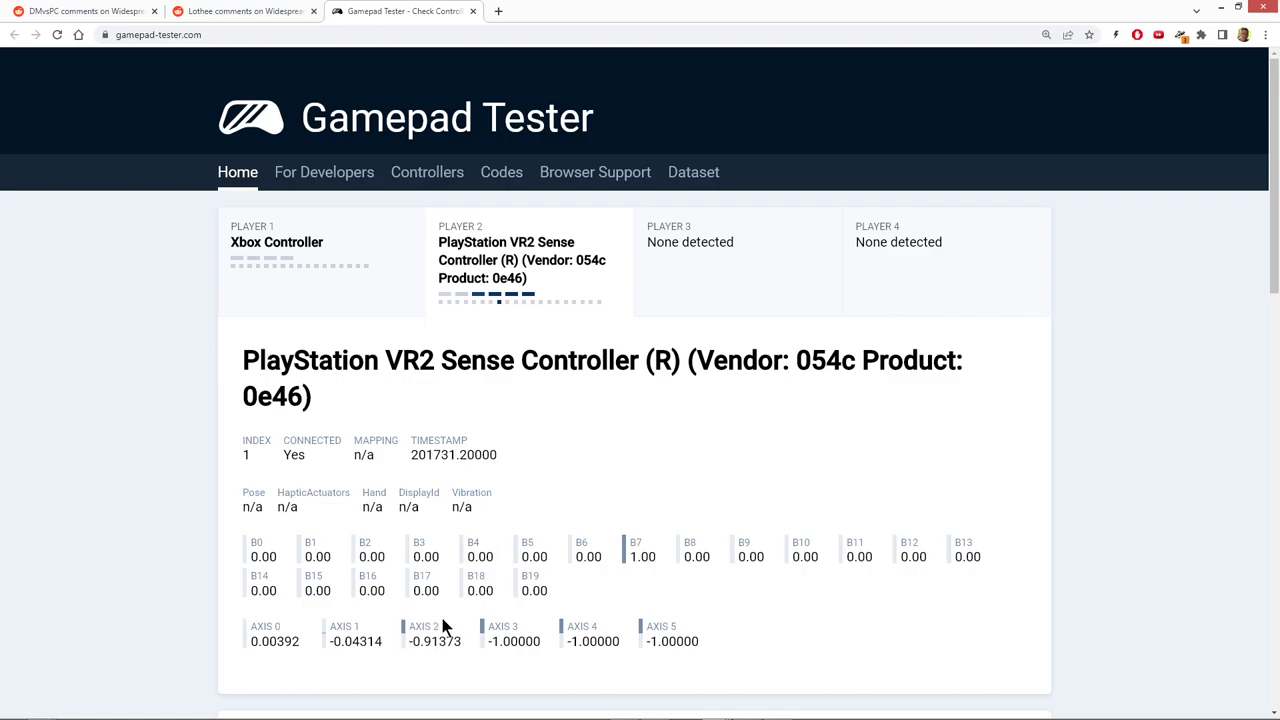
mouse_move(428, 620)
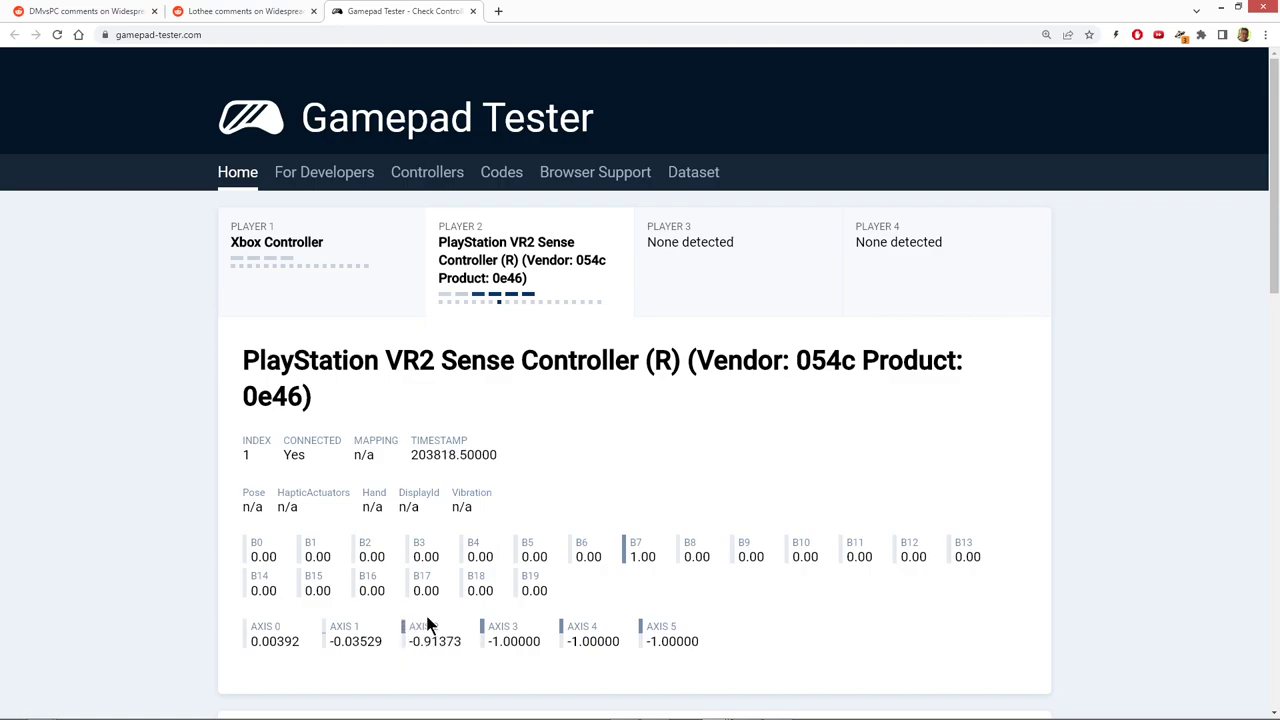